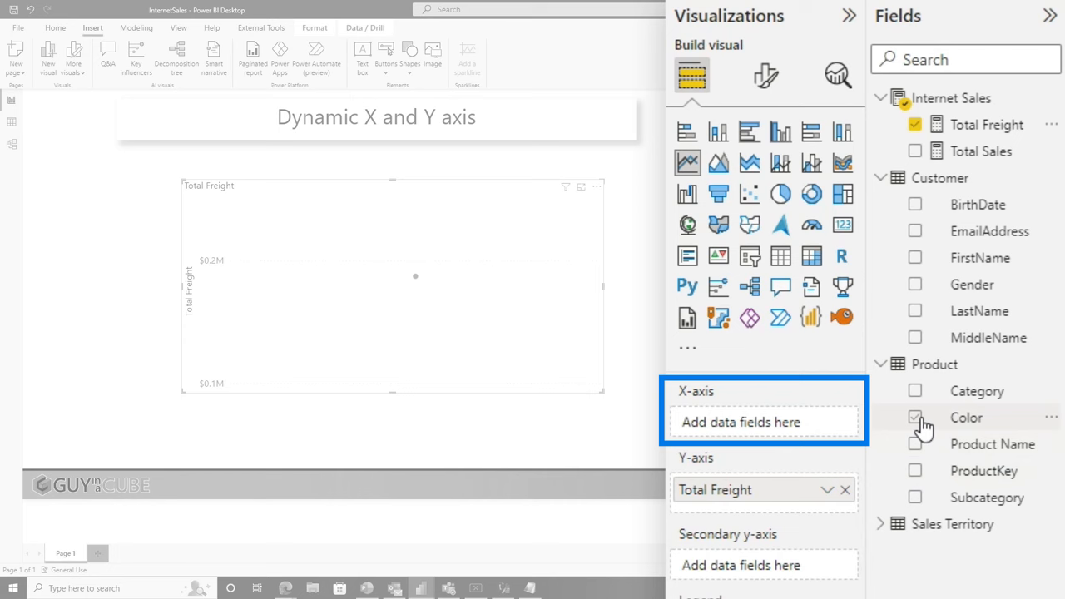
Step: Put product Color on the column chart's X-axis before clearing its fields
{"action": "left_click", "coordinate": [917, 417]}
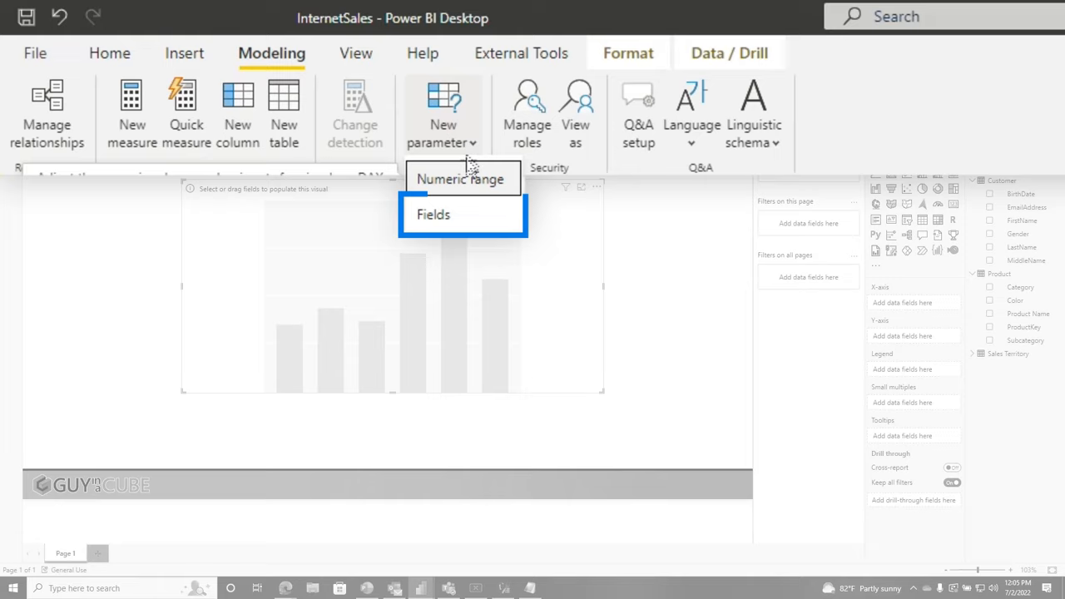
Step: Start a new Fields parameter from the Modeling tab's New parameter menu
{"action": "left_click", "coordinate": [425, 214]}
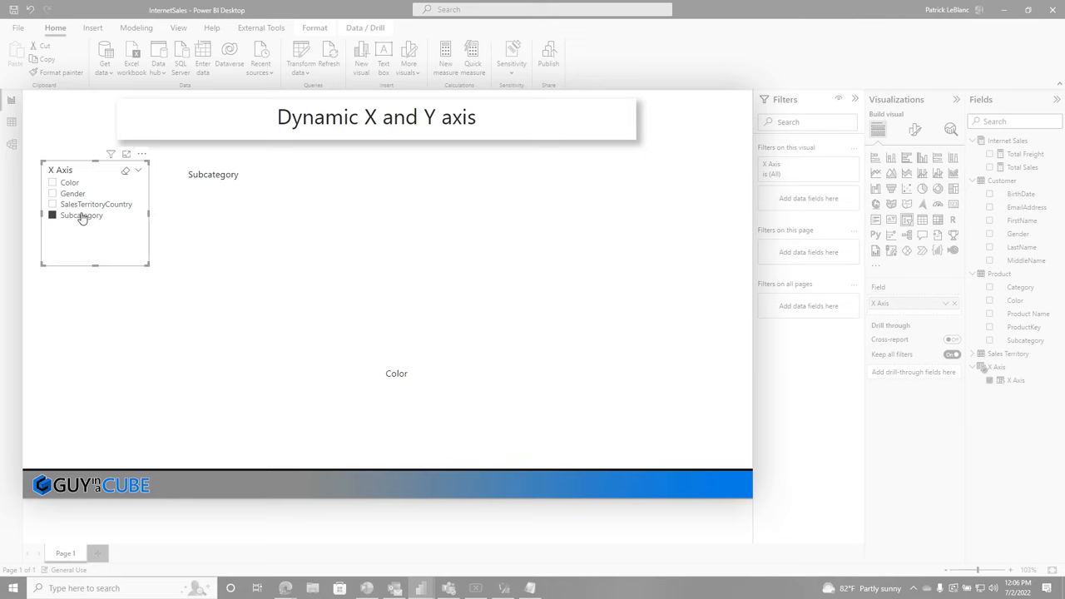
Step: Begin the Y Axis field parameter and expand Internet Sales to show its measures
{"action": "left_click", "coordinate": [133, 28]}
{"action": "type", "text": "Y Axis"}
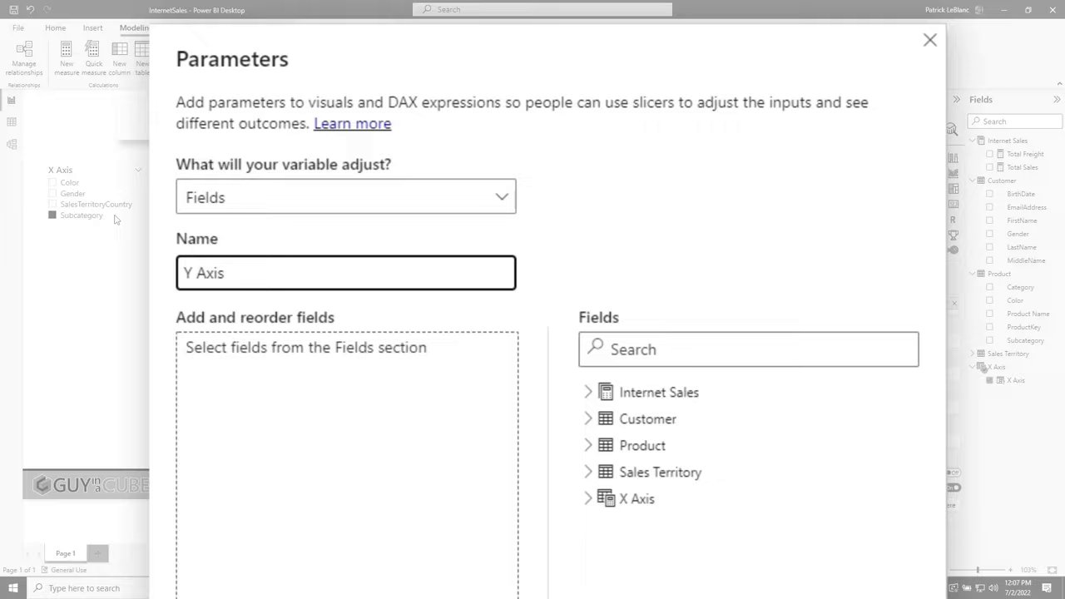
{"action": "left_click", "coordinate": [622, 395]}
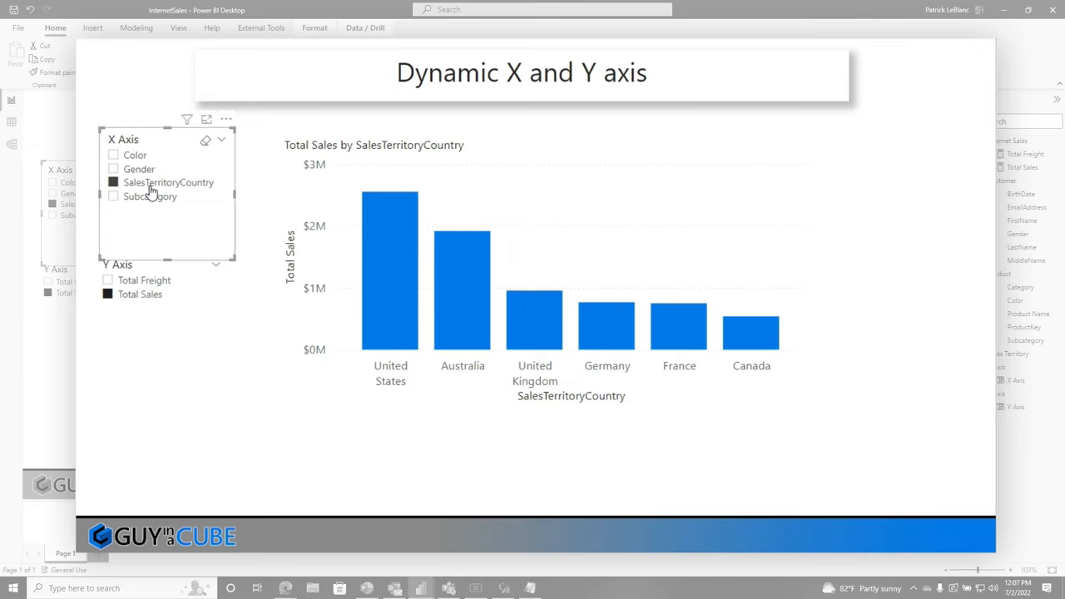
Step: Select Subcategory in the X Axis slicer to chart Total Sales by Subcategory
{"action": "left_click", "coordinate": [113, 196]}
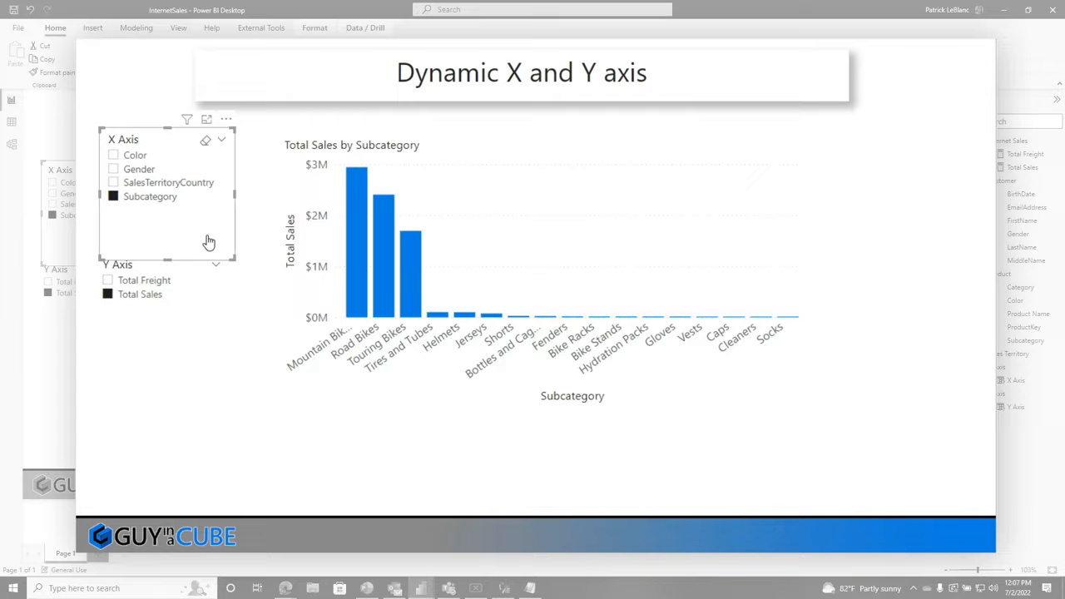